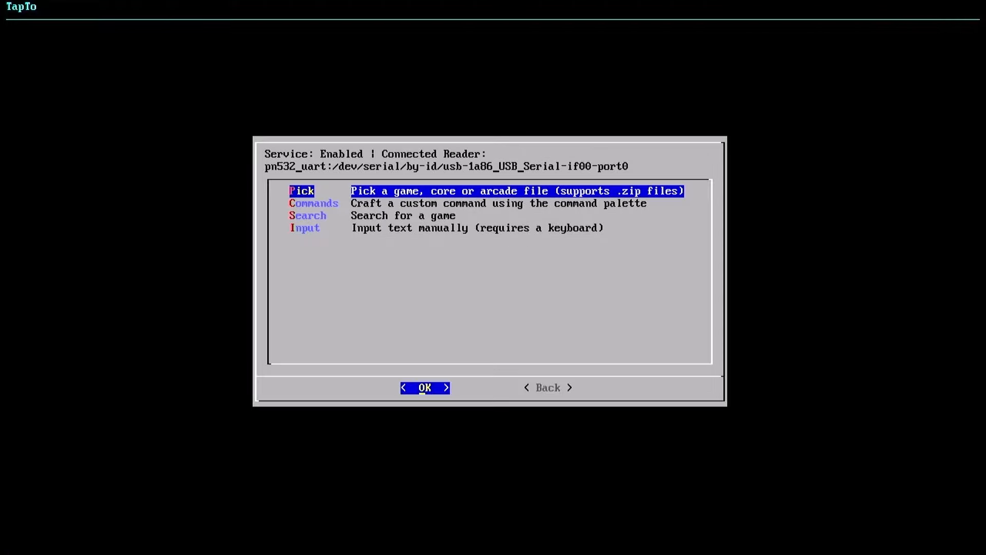
Pick The Legend of Zelda NES file as the only command and name it 'Zelda Amii'
left_click(424, 388)
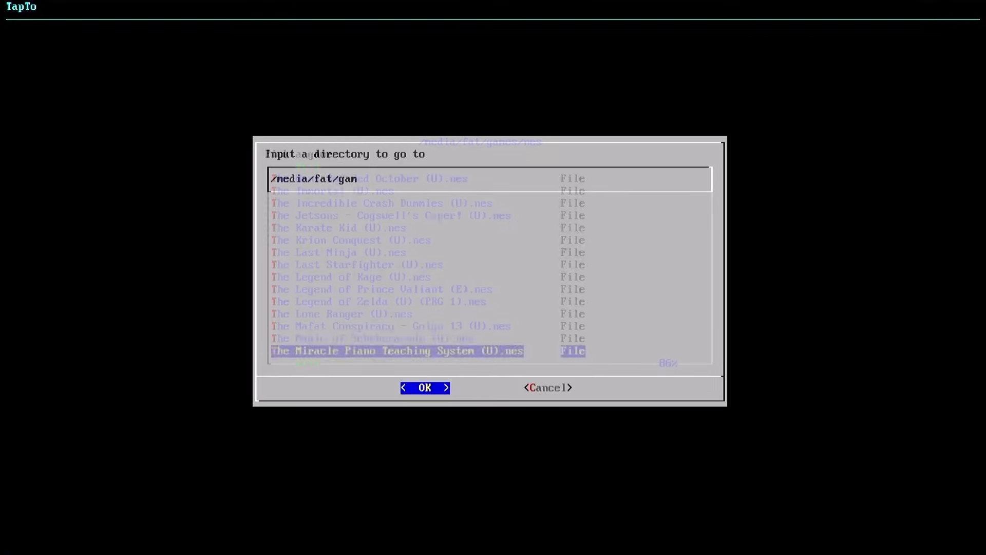
left_click(424, 387)
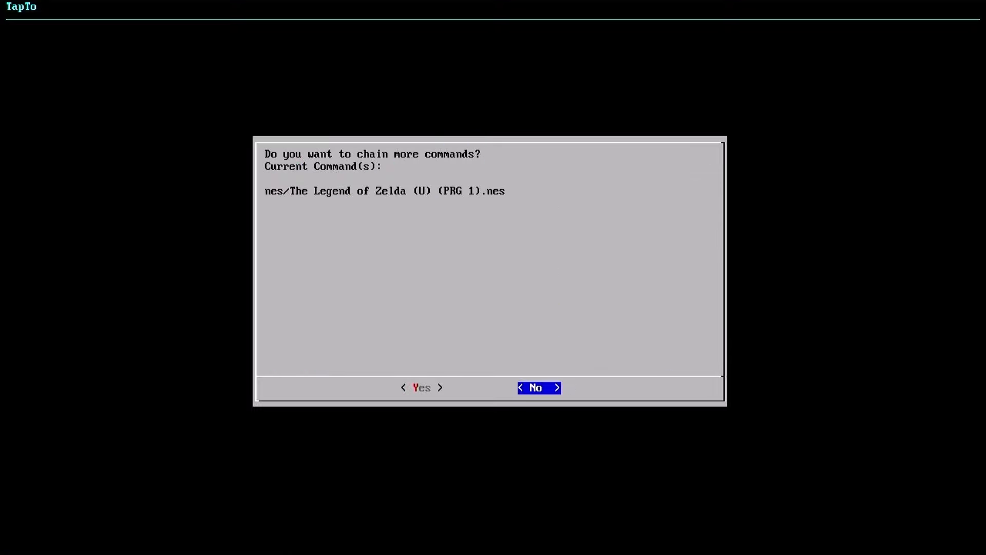
left_click(538, 387)
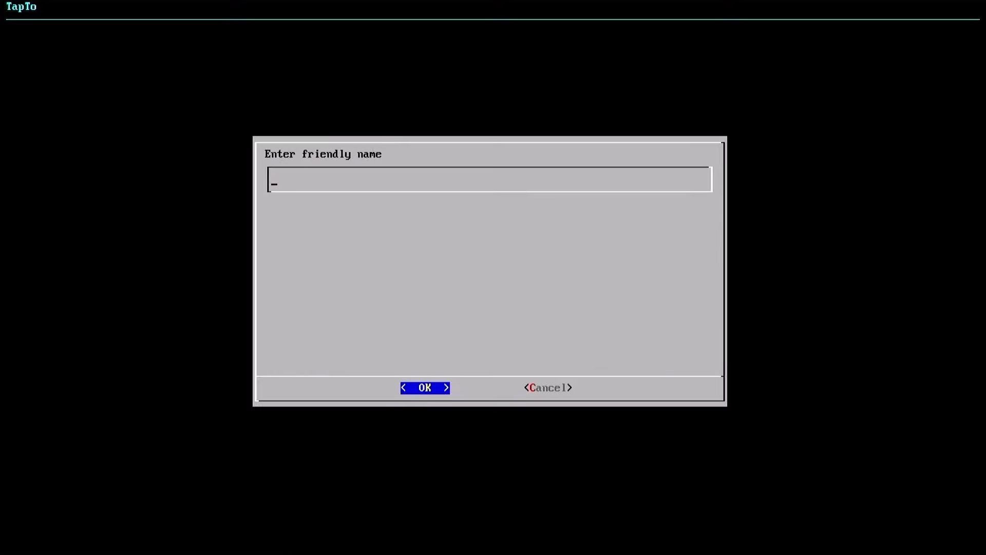
type("Zelda Amii")
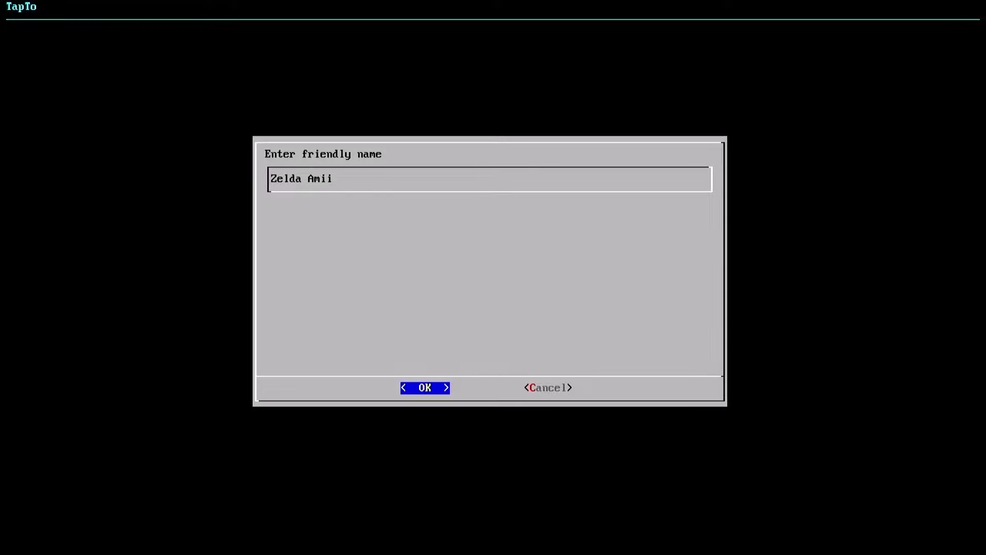
left_click(424, 387)
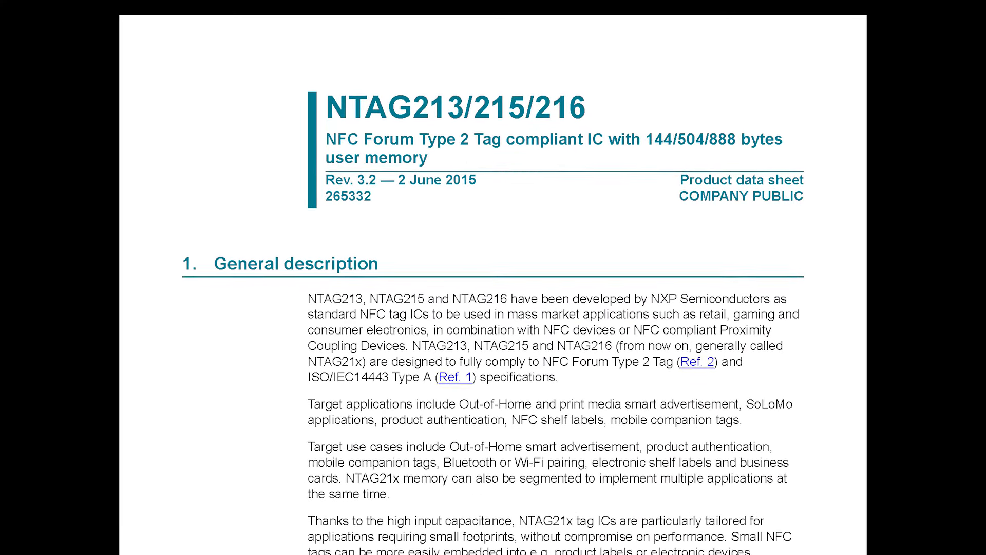
scroll("down", 3)
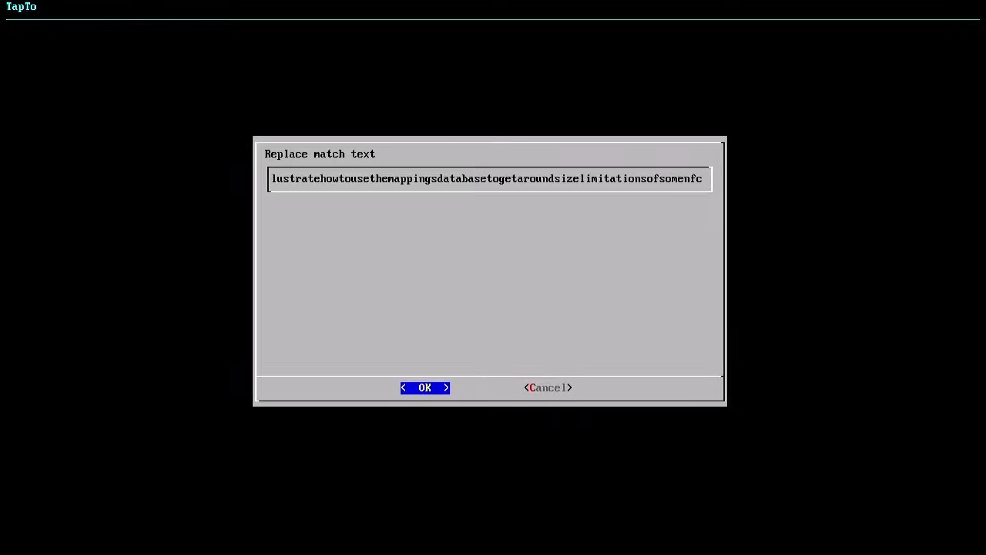
Finish the match text with the NES path ending in 'Contra (U).nes' and confirm it
type("tokens/Contra")
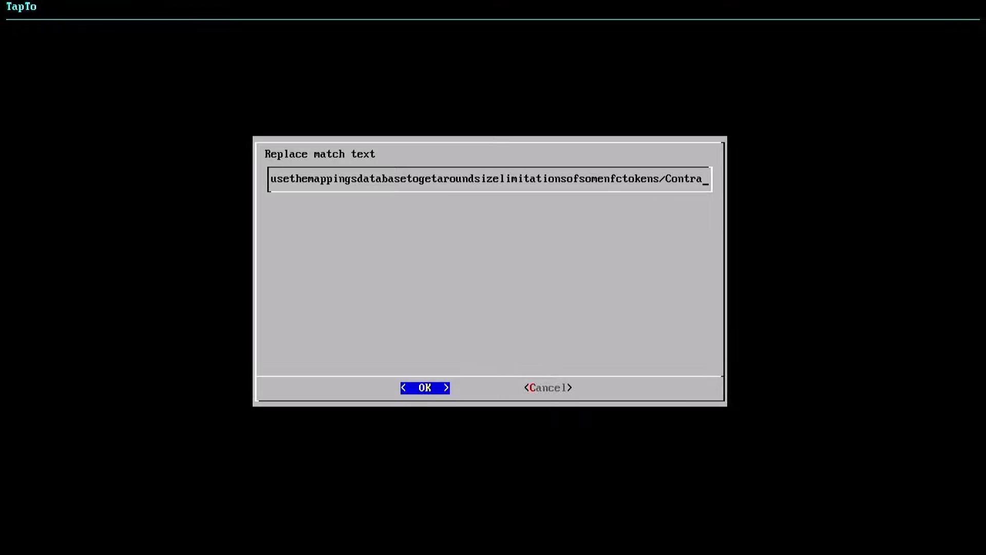
type("(U).ne")
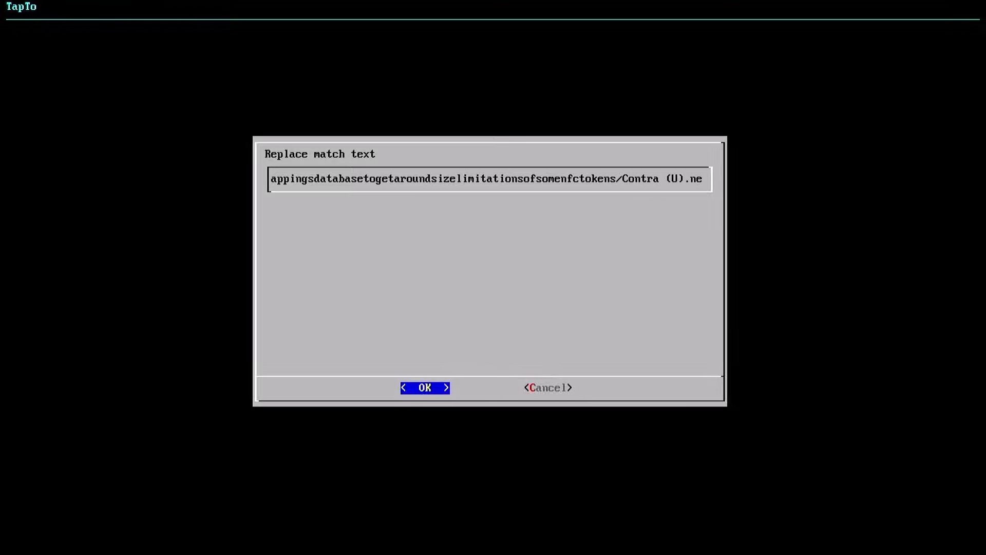
left_click(424, 388)
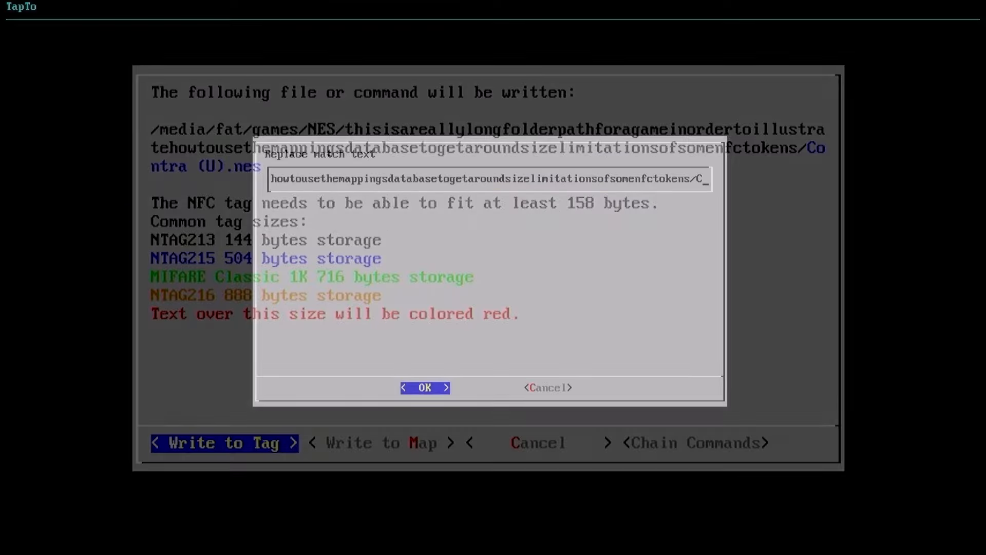
type("Contra (U).")
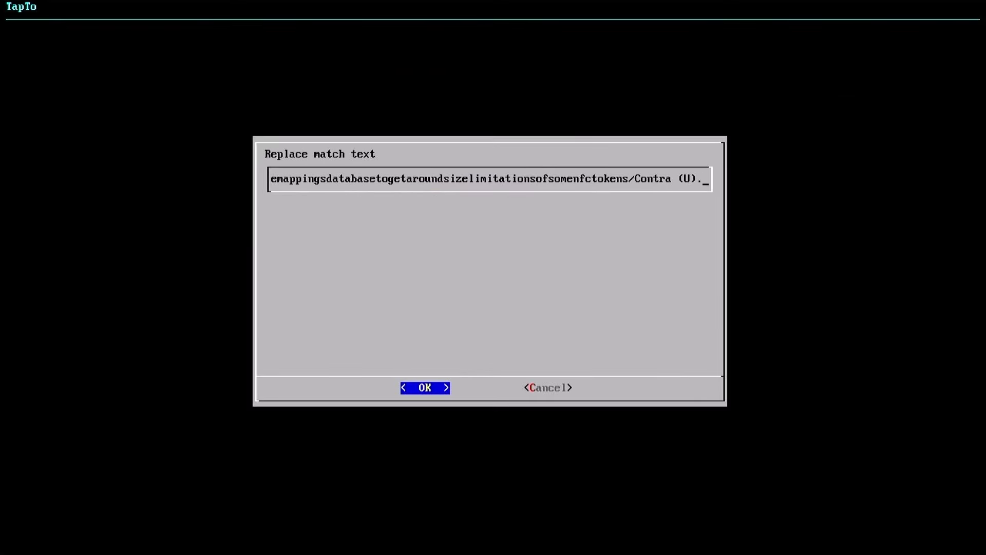
left_click(423, 386)
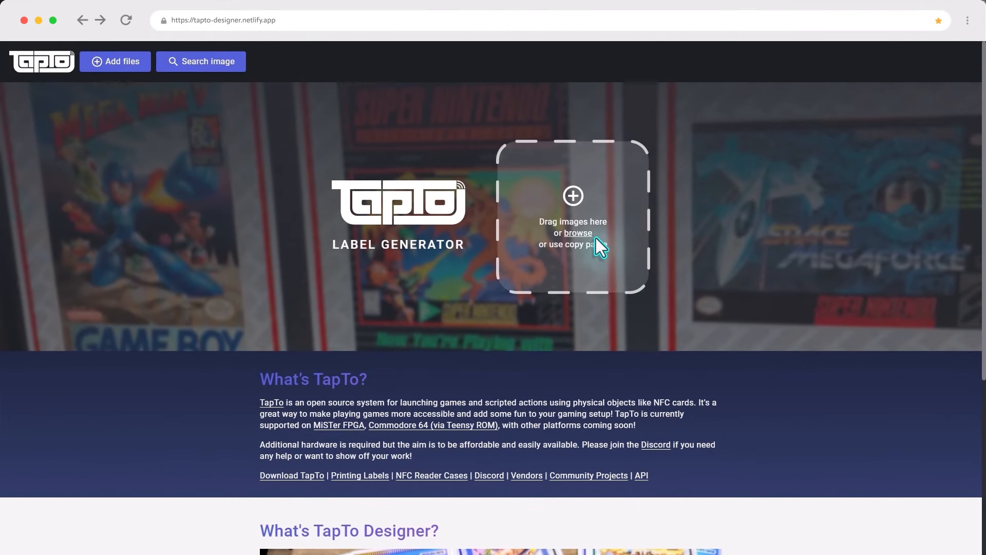
Add coin.png as a card and add the Super Mario World box art beside it
left_click(576, 232)
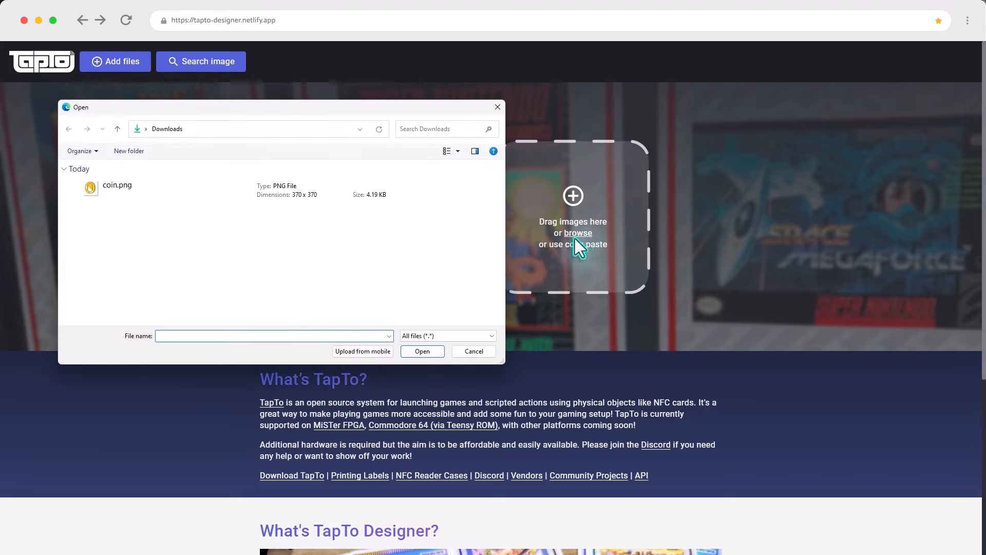
left_click(117, 185)
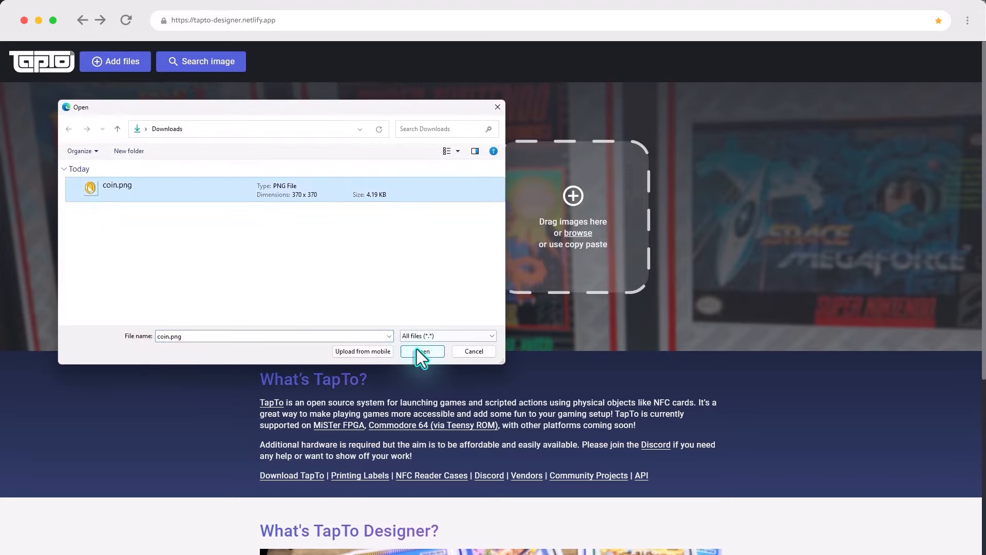
left_click(421, 350)
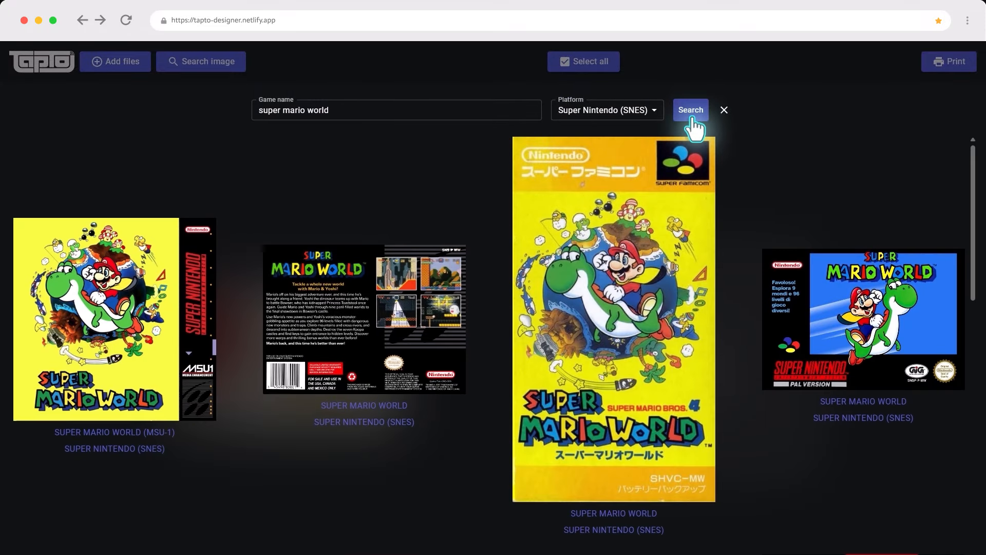
left_click(690, 110)
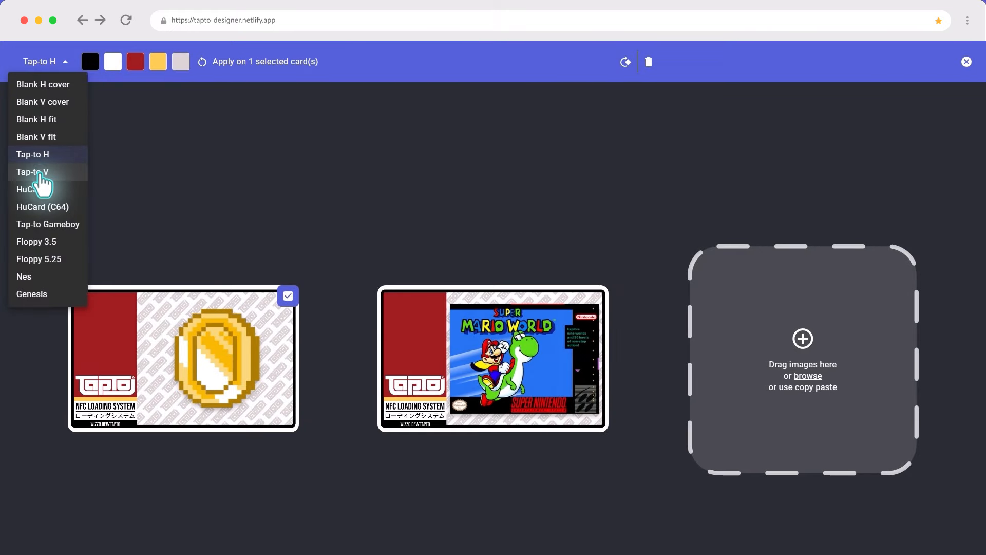
Switch the coin card to the Tap-to V template, recolour its logo strip, and print
left_click(31, 171)
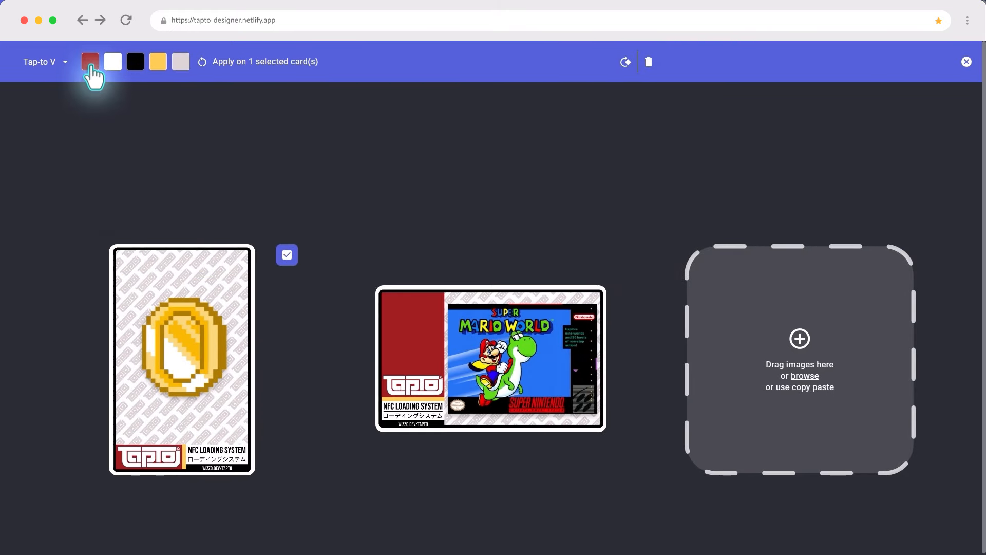
left_click(90, 62)
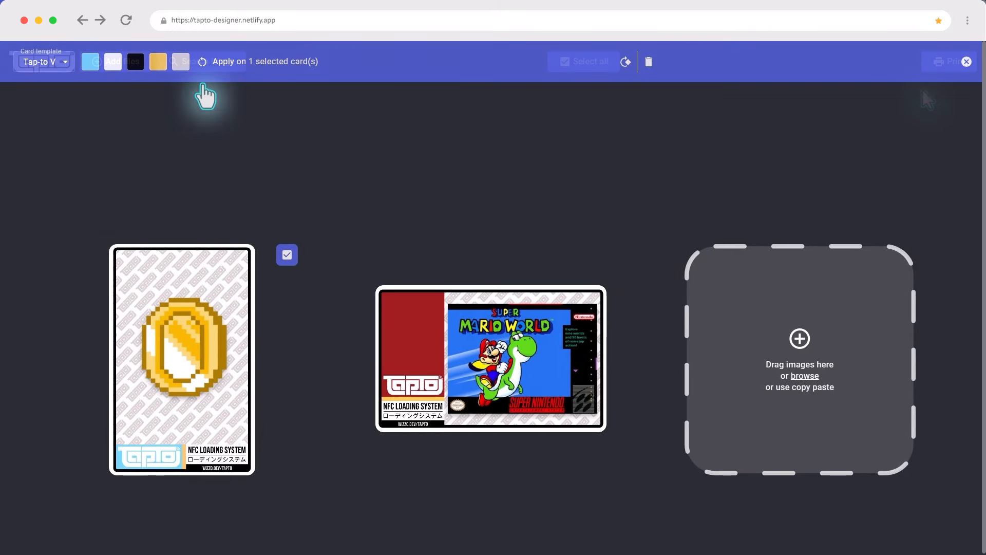
left_click(949, 61)
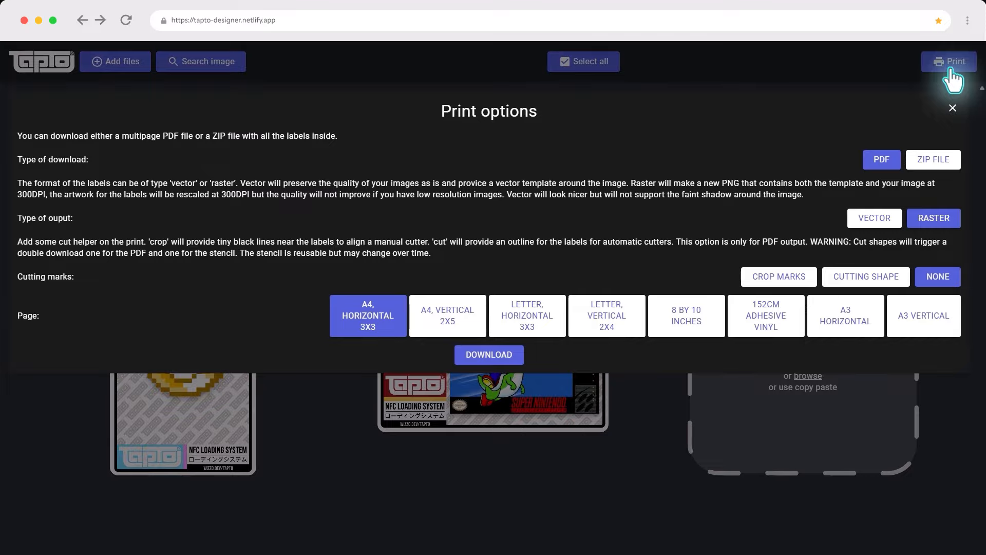
left_click(605, 315)
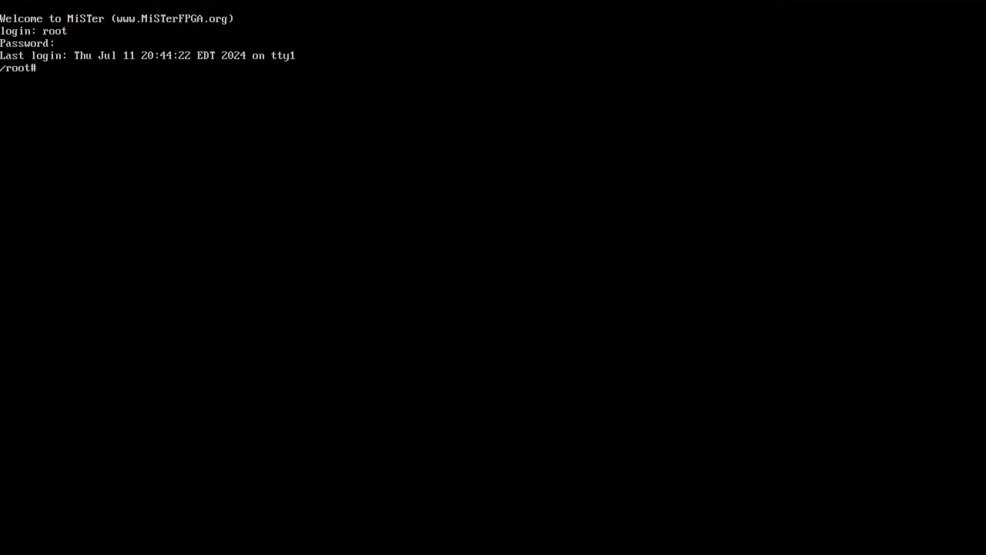
Run 'htoop' at the MiSTer root prompt
type("htoop")
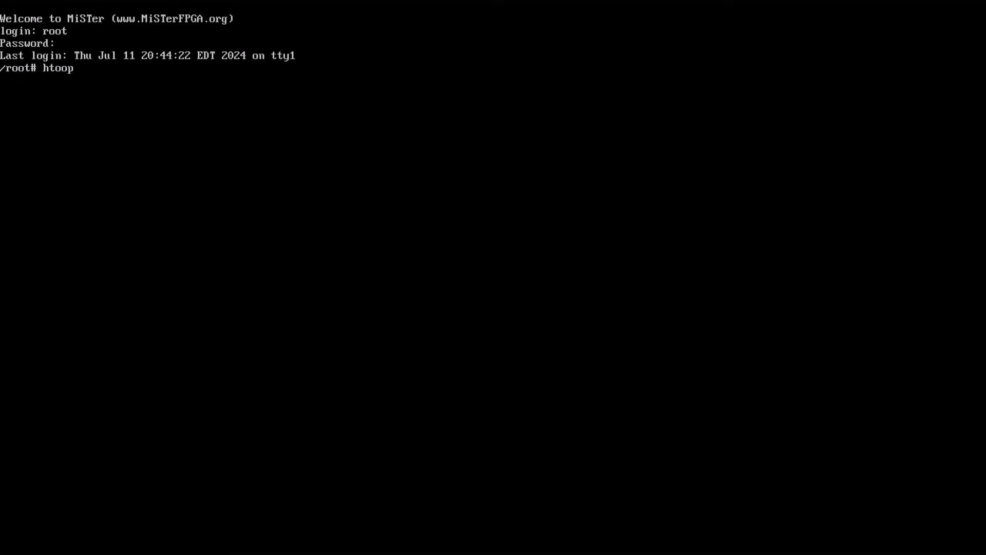
key("Return")
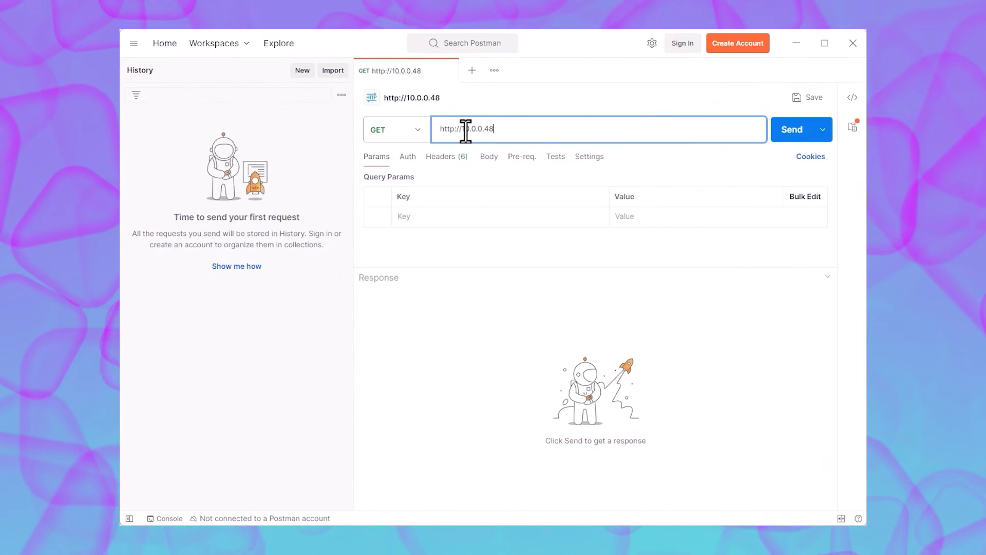
Send GET :7497/api/v1/status and scroll to the 'playing' section showing Super Mario Bros
type(":")
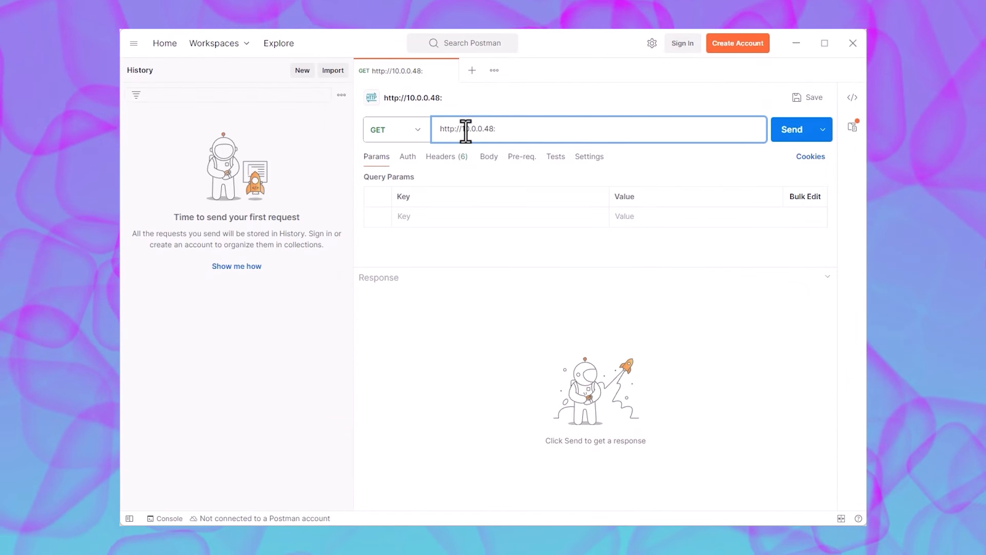
type("7497/a")
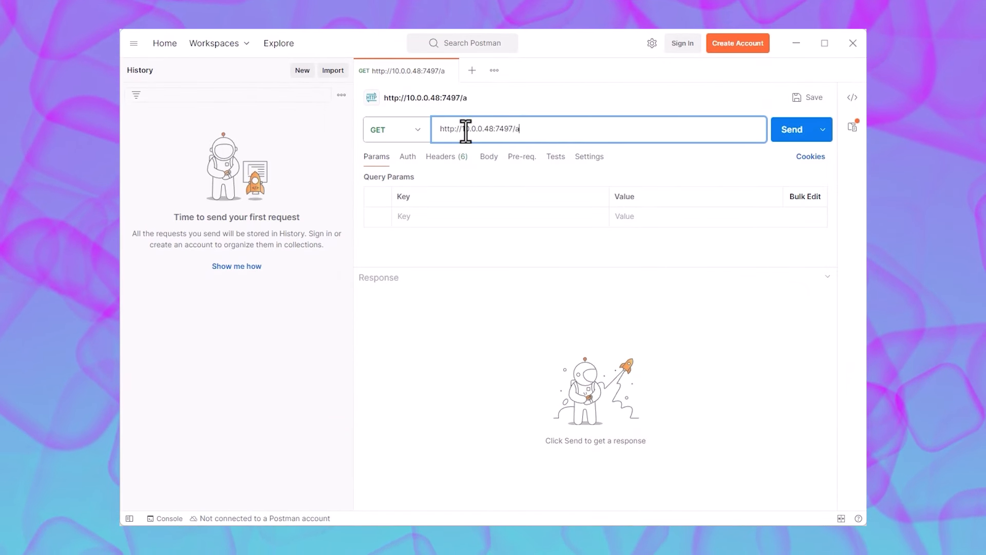
type("pi/v1")
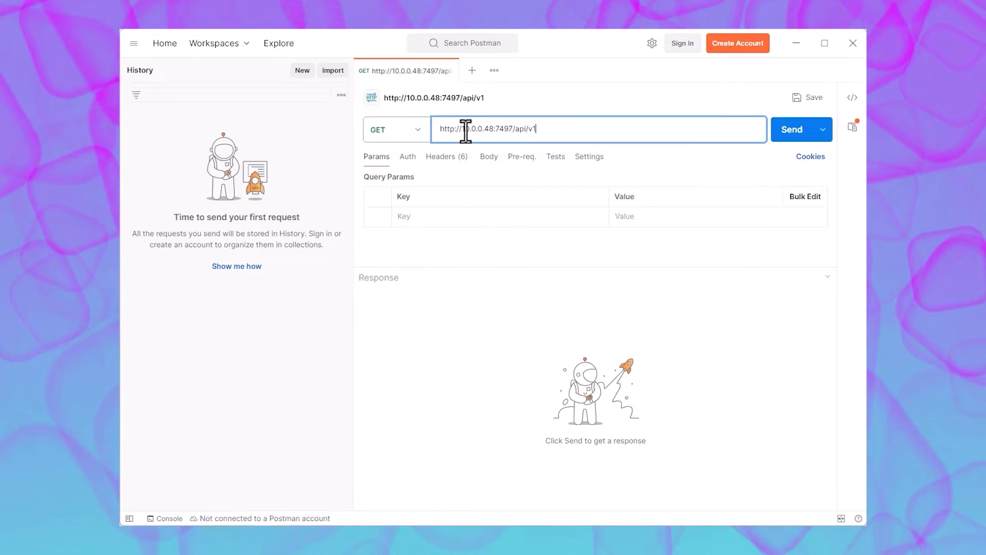
type("/stat")
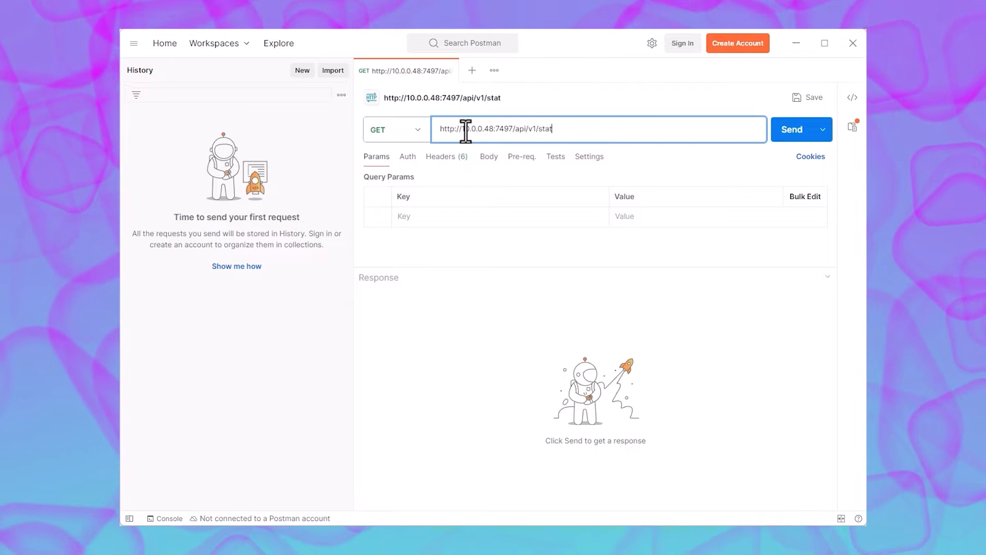
type("us")
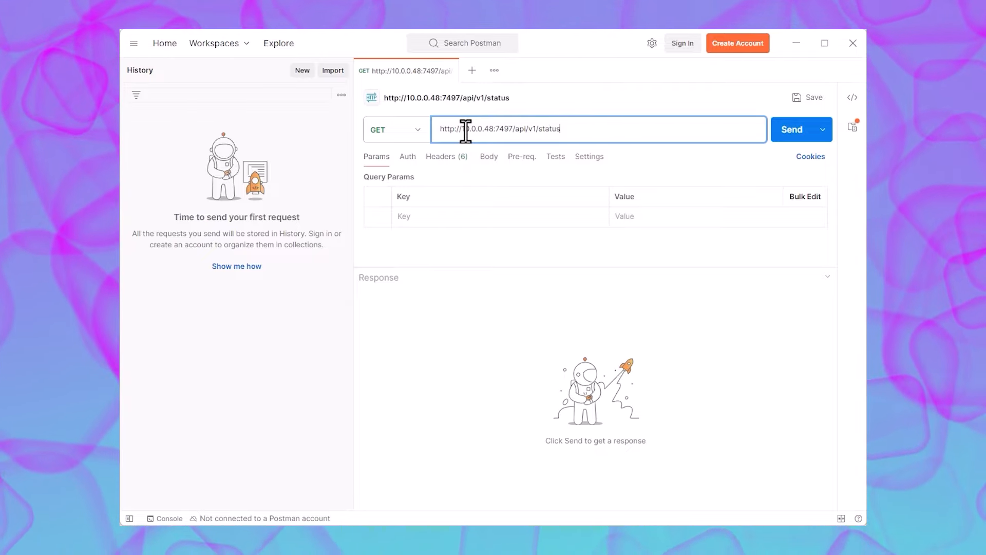
left_click(791, 130)
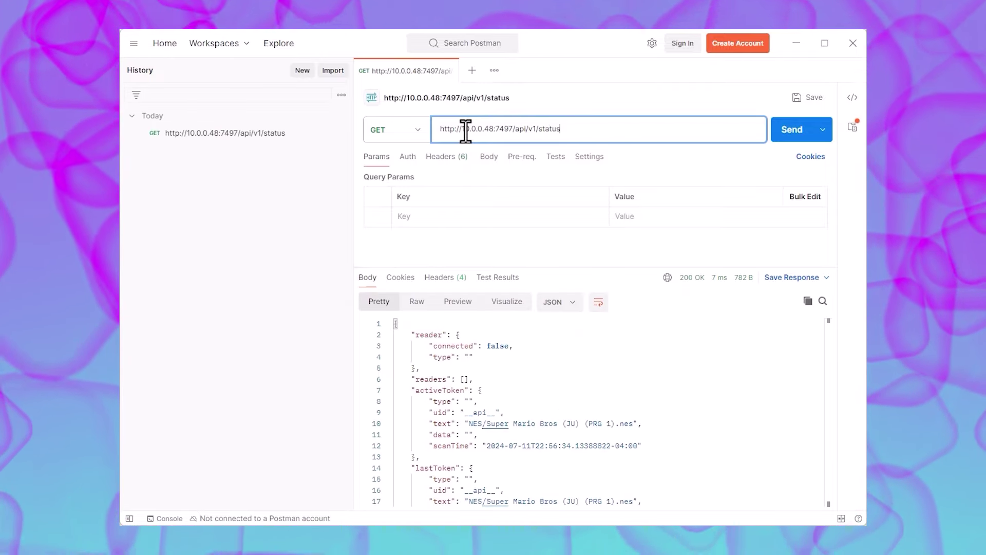
mouse_move(568, 378)
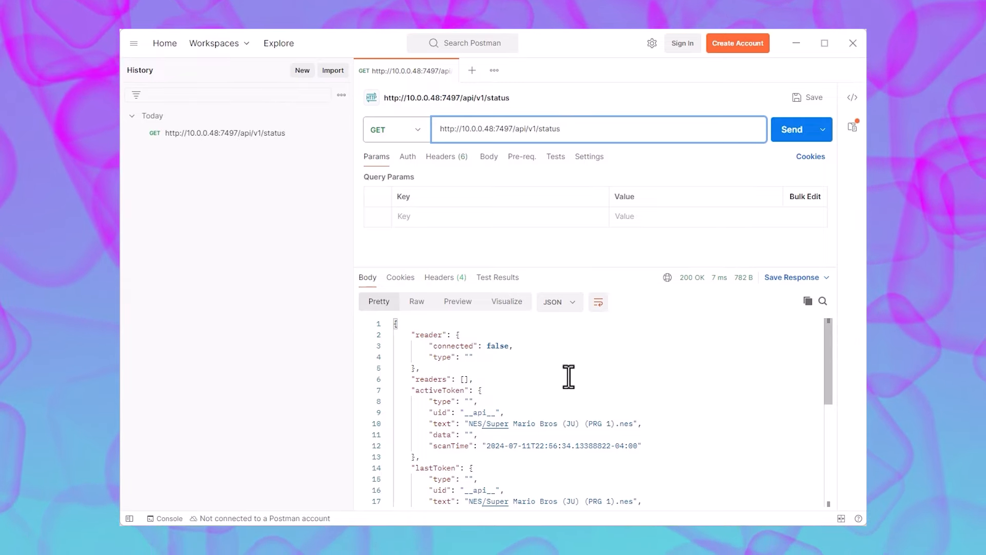
scroll("down", 3)
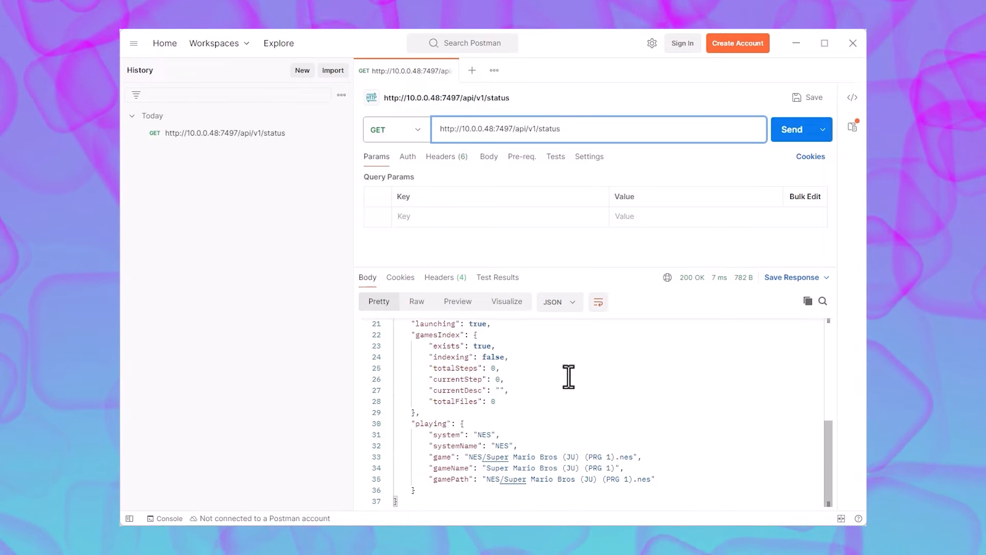
mouse_move(712, 391)
type("g")
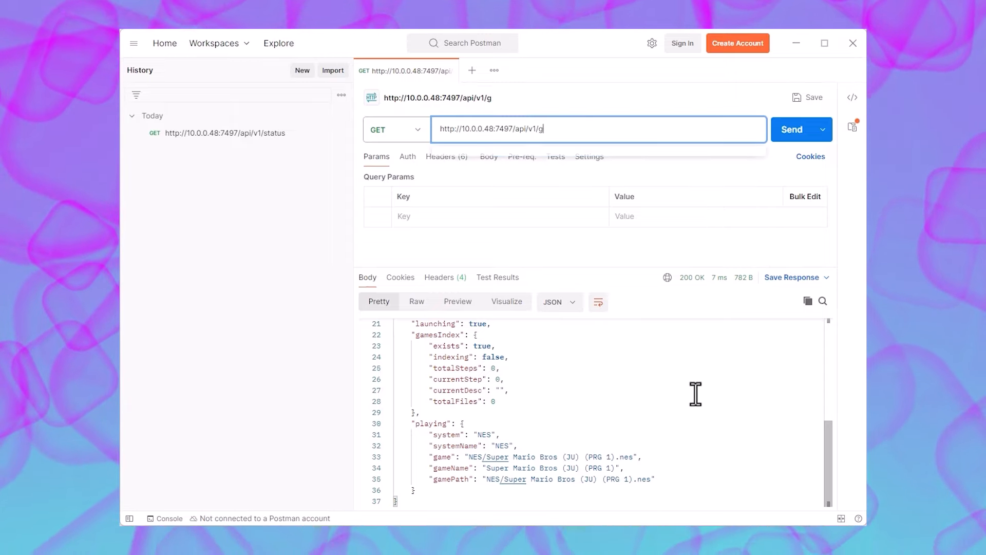
Send GET /api/v1/games?system=Gameboy to list the Game Boy games
type("ames")
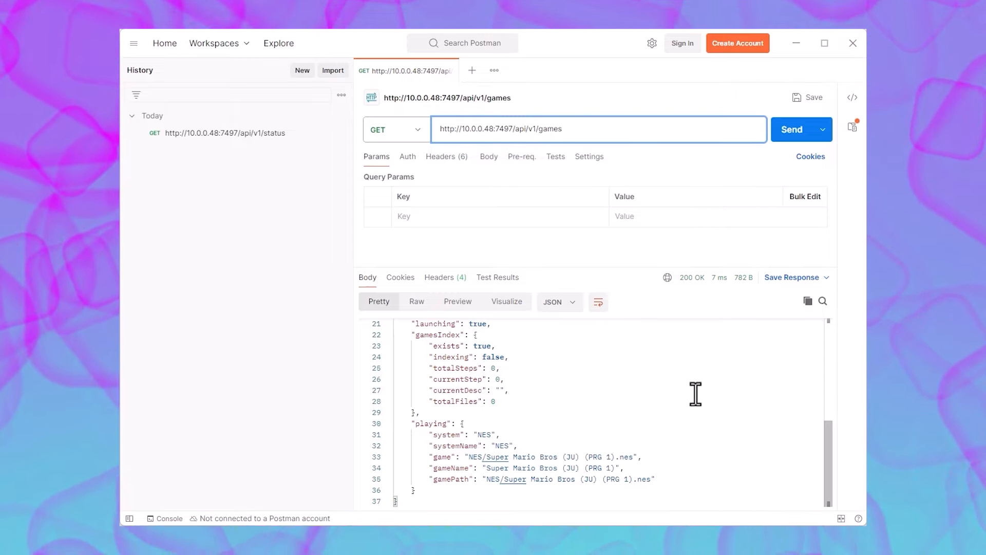
type("?system=")
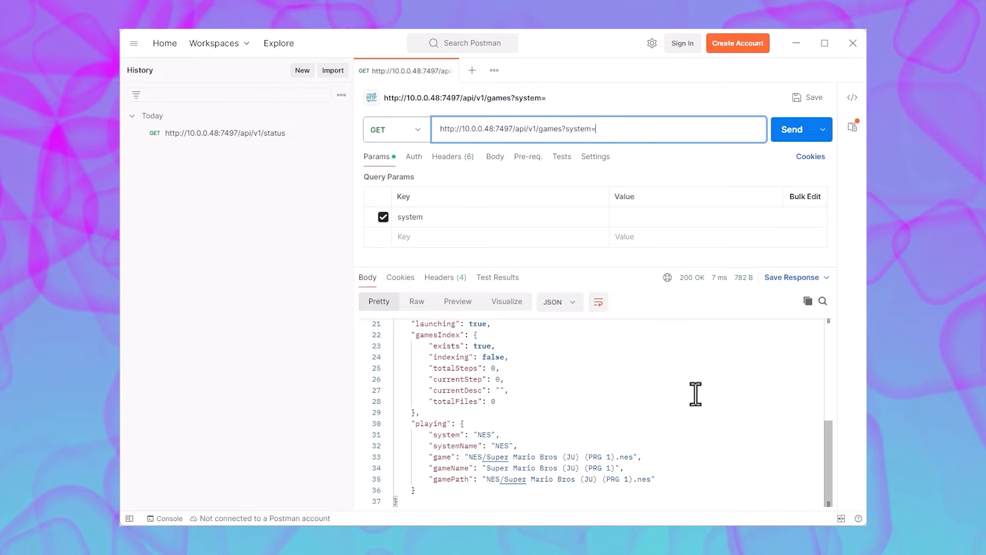
type("Gameboy")
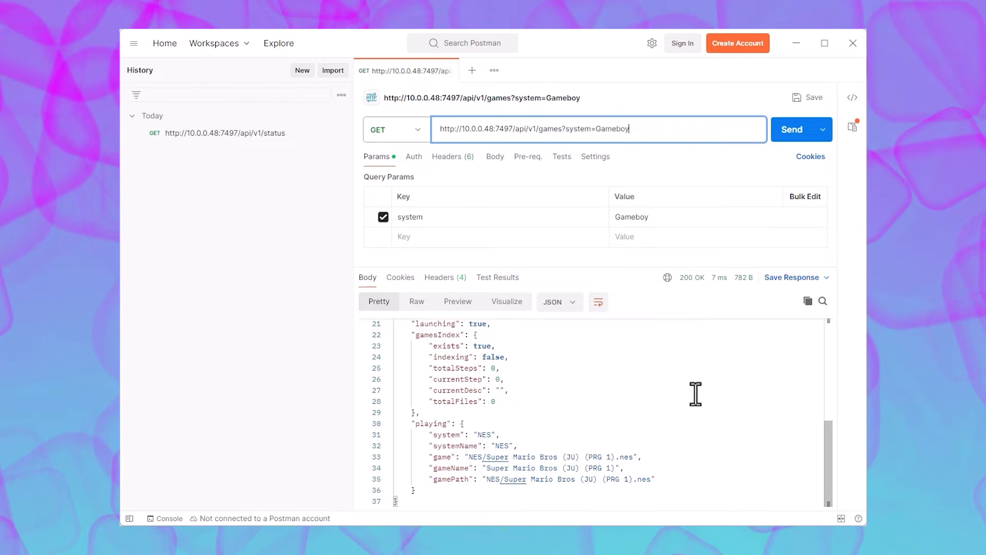
left_click(791, 129)
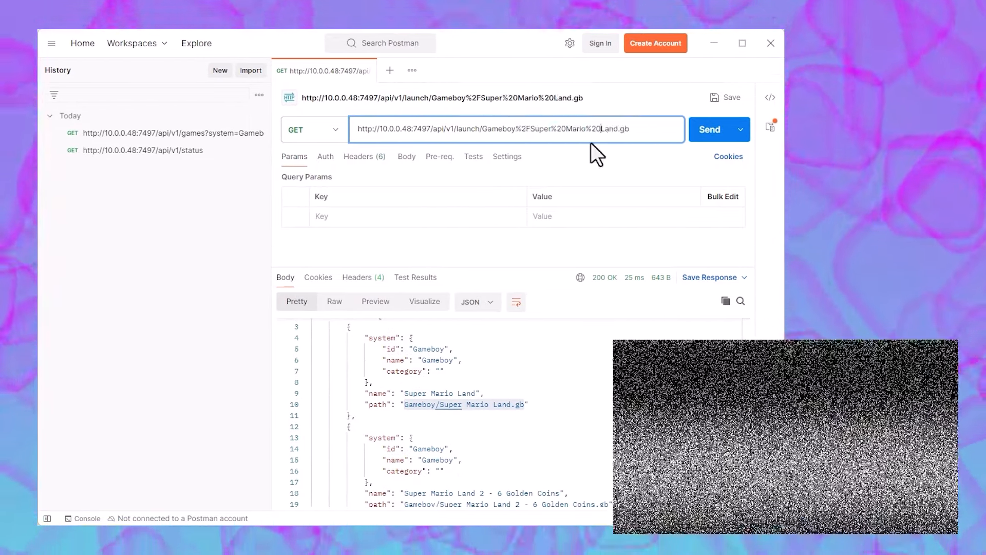
Launch Super Mario Land.gb, then trim the URL to /launch and set the method to DELETE
left_click(709, 129)
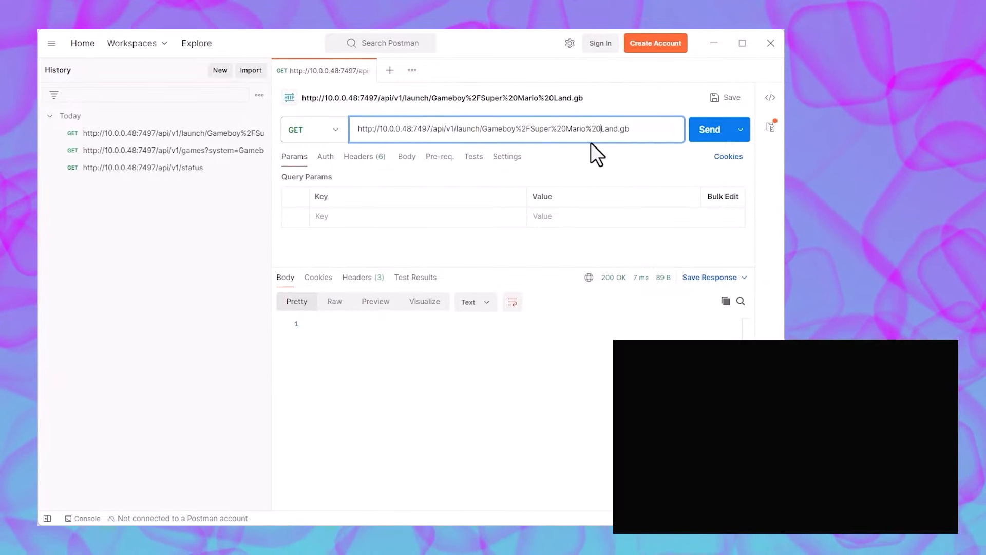
double_click(553, 129)
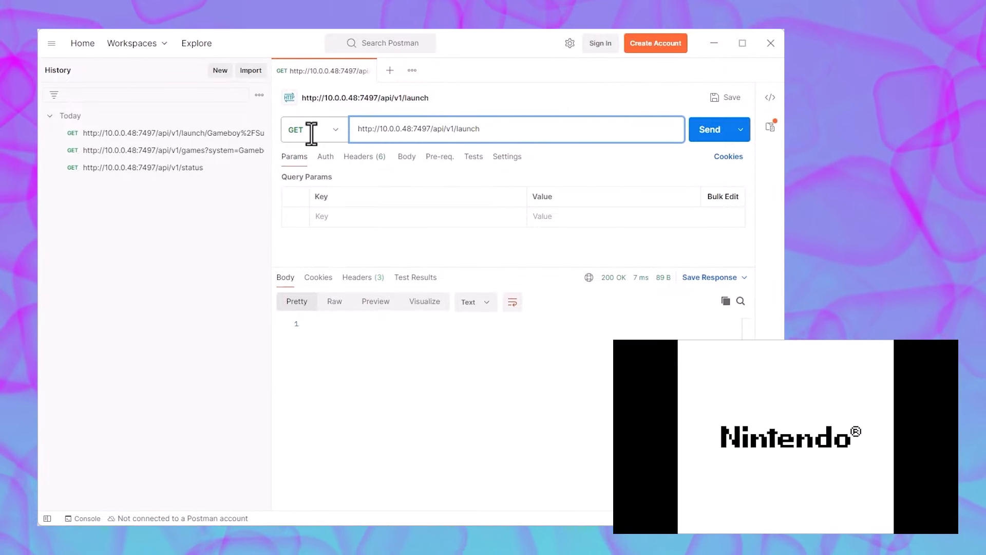
left_click(313, 129)
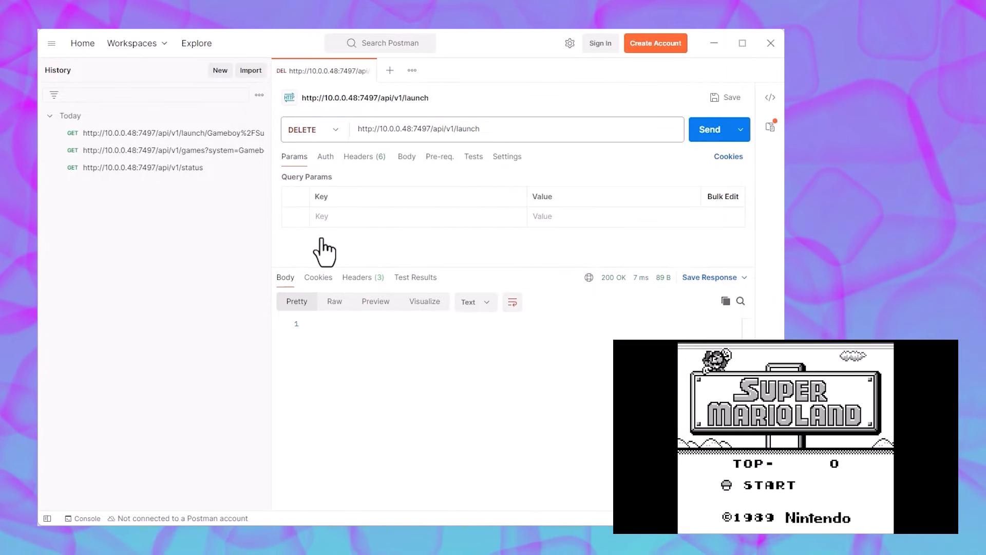
left_click(709, 128)
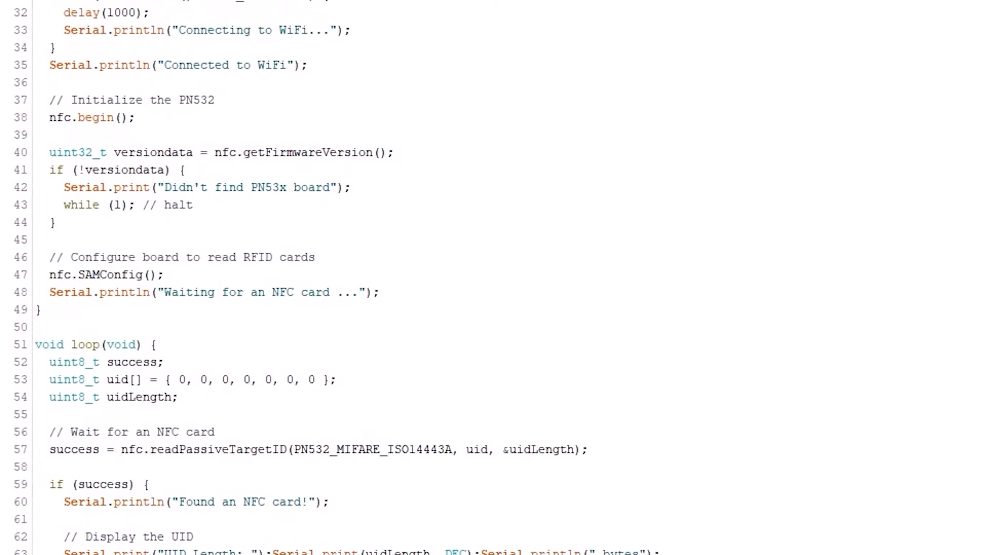
scroll("down", 3)
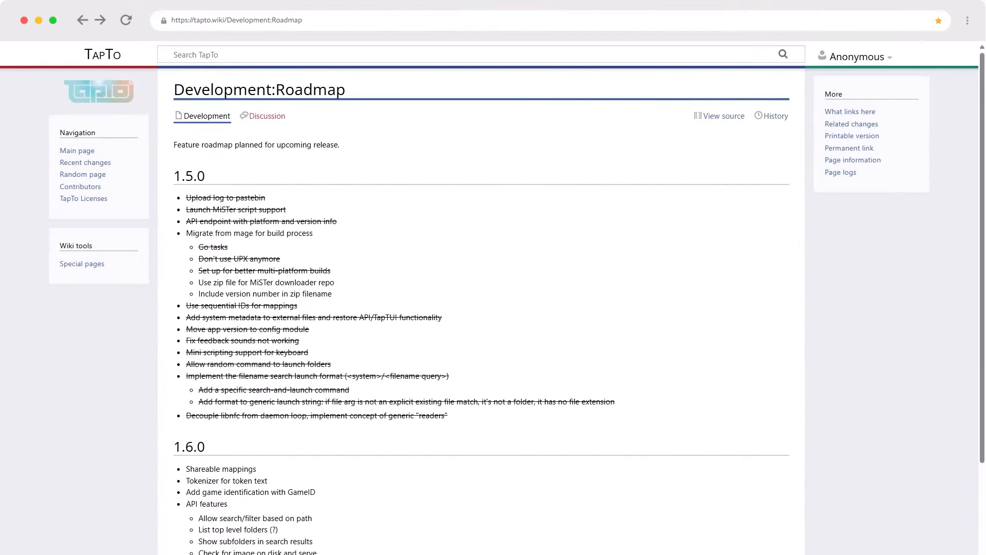
Scroll the roadmap to Backlog and the TeensyROM page to its NFC Loading system link
scroll("down", 3)
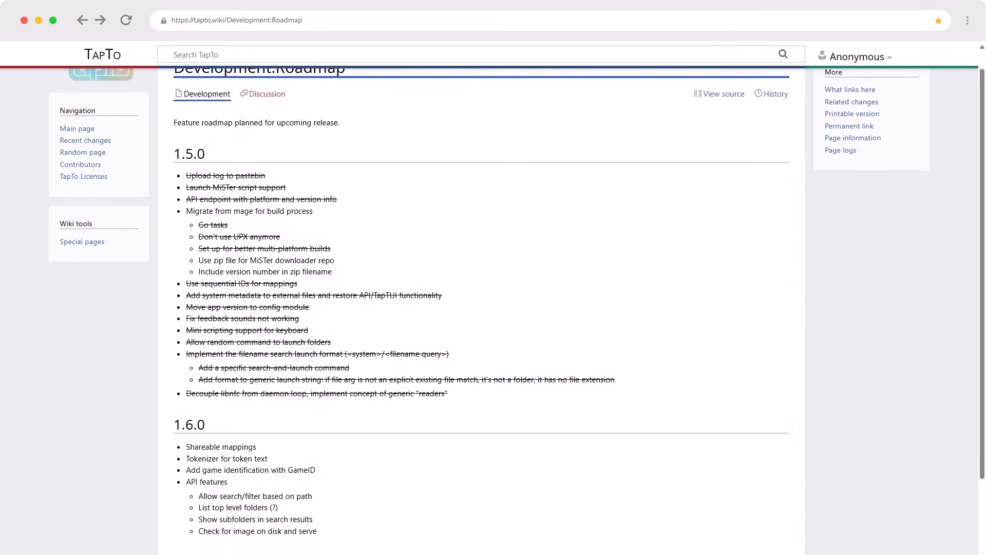
scroll("down", 3)
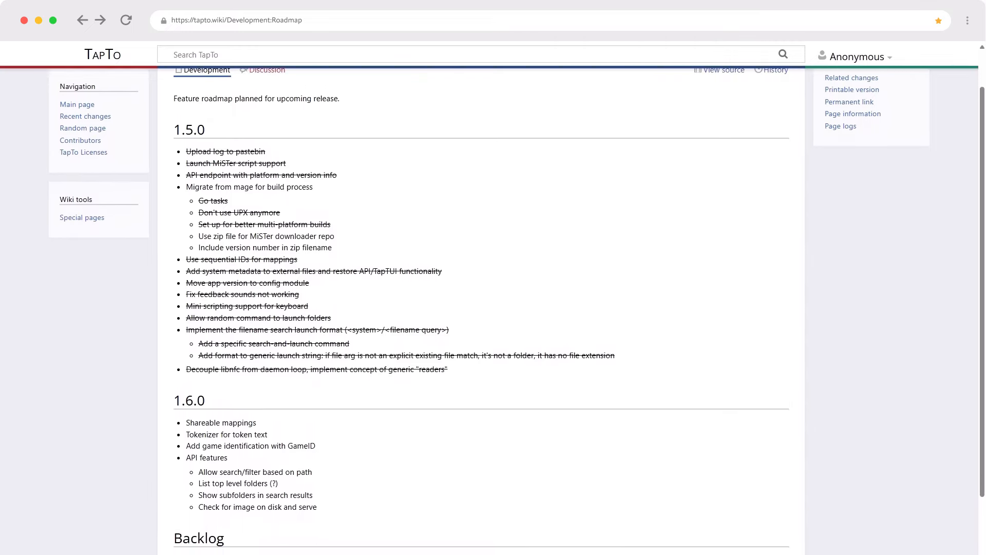
scroll("down", 3)
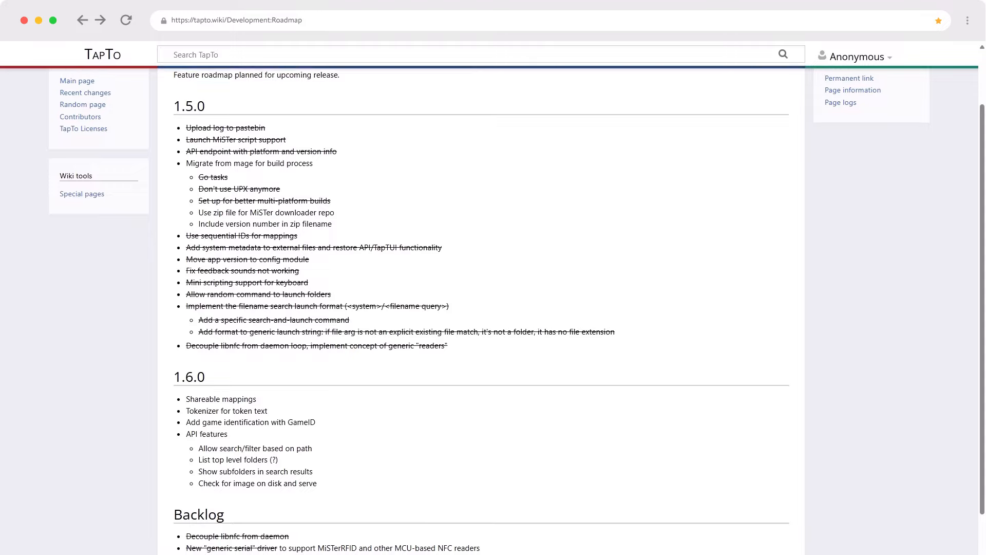
scroll("down", 3)
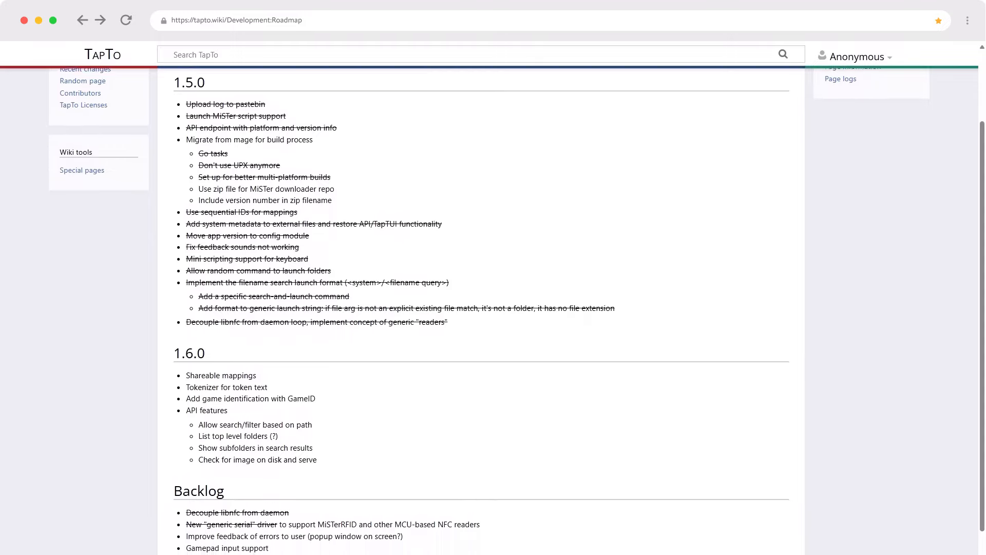
scroll("down", 3)
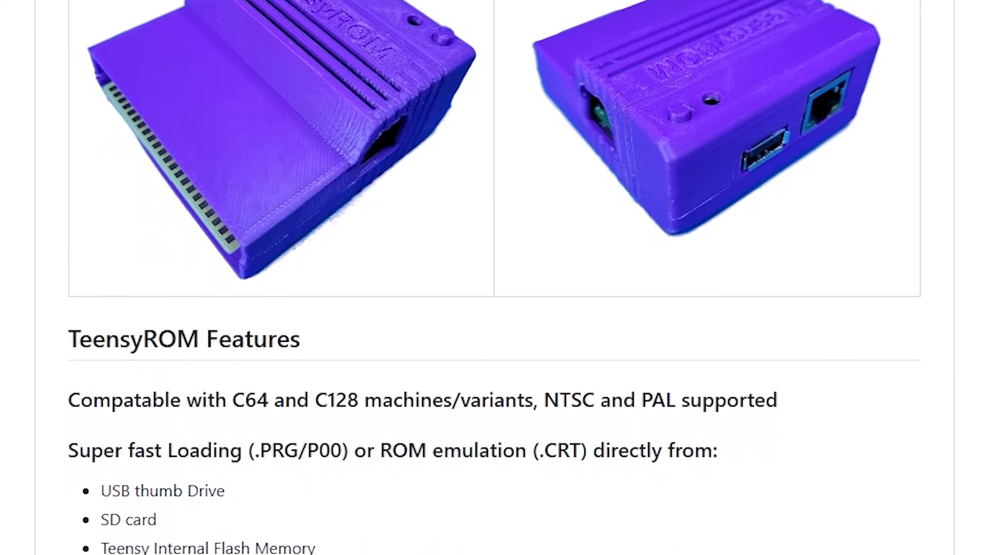
scroll("down", 3)
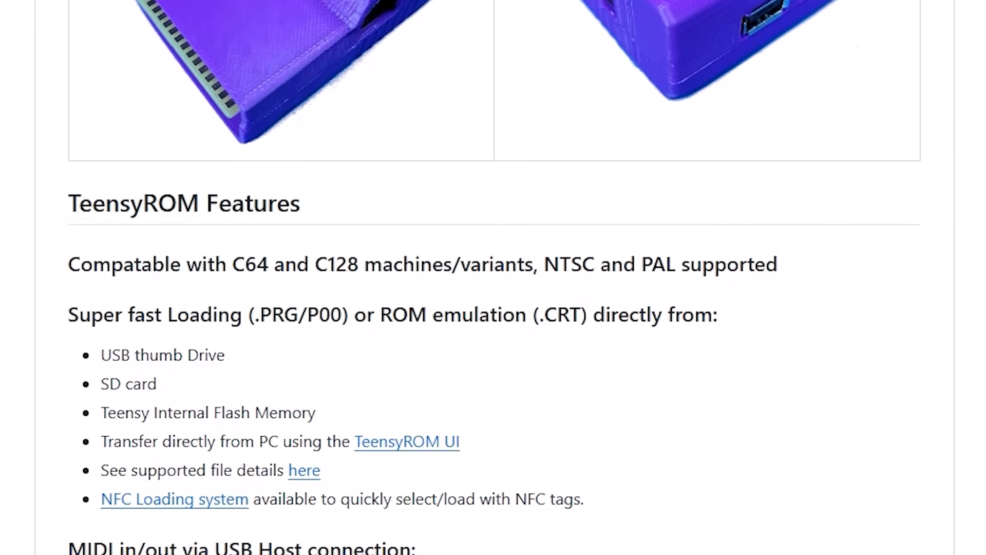
mouse_move(88, 503)
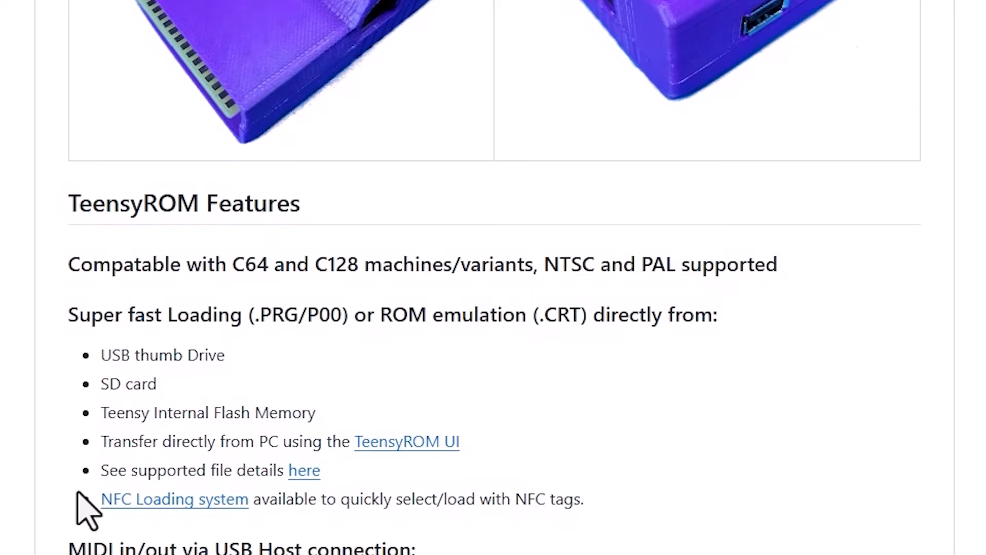
mouse_move(625, 500)
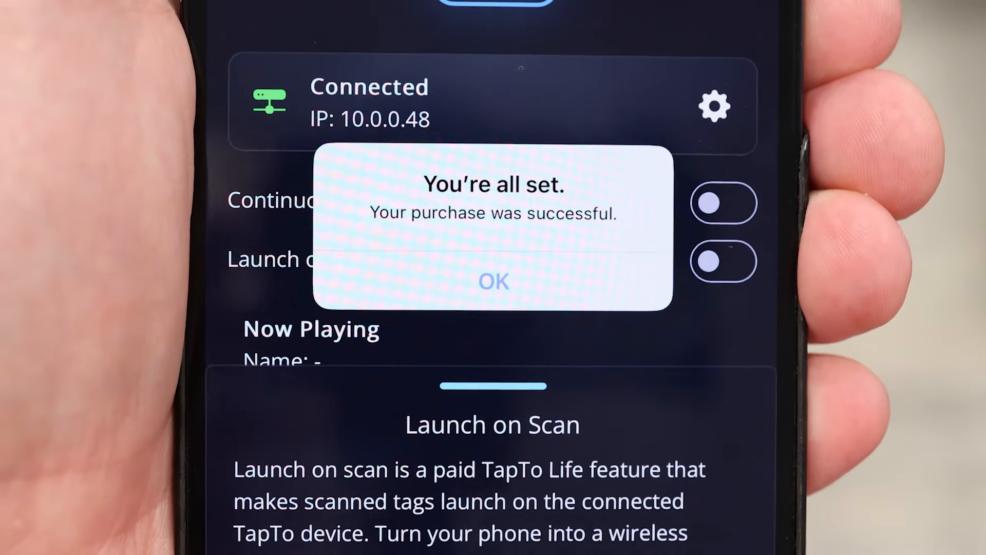
Dismiss the 'You're all set' confirmation after buying Launch on Scan
left_click(493, 280)
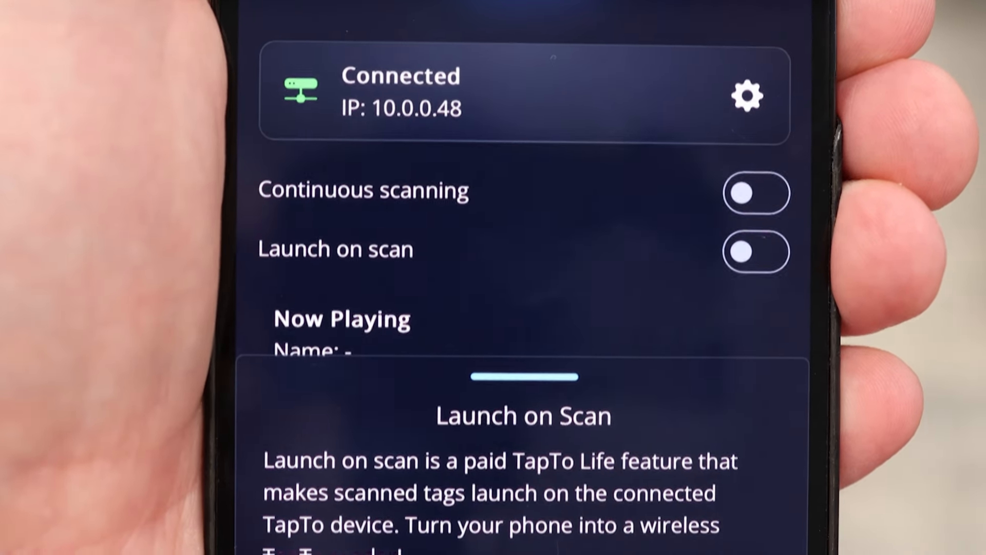